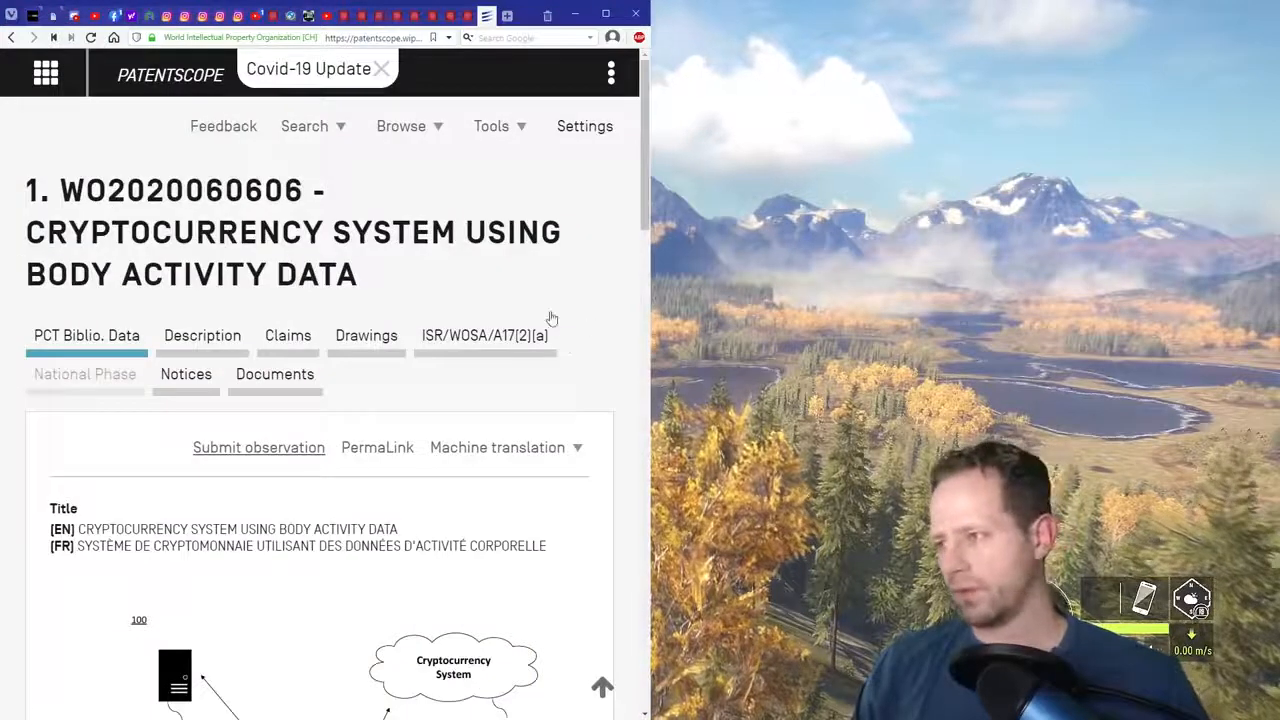
{"action": "mouse_move", "coordinate": [580, 278]}
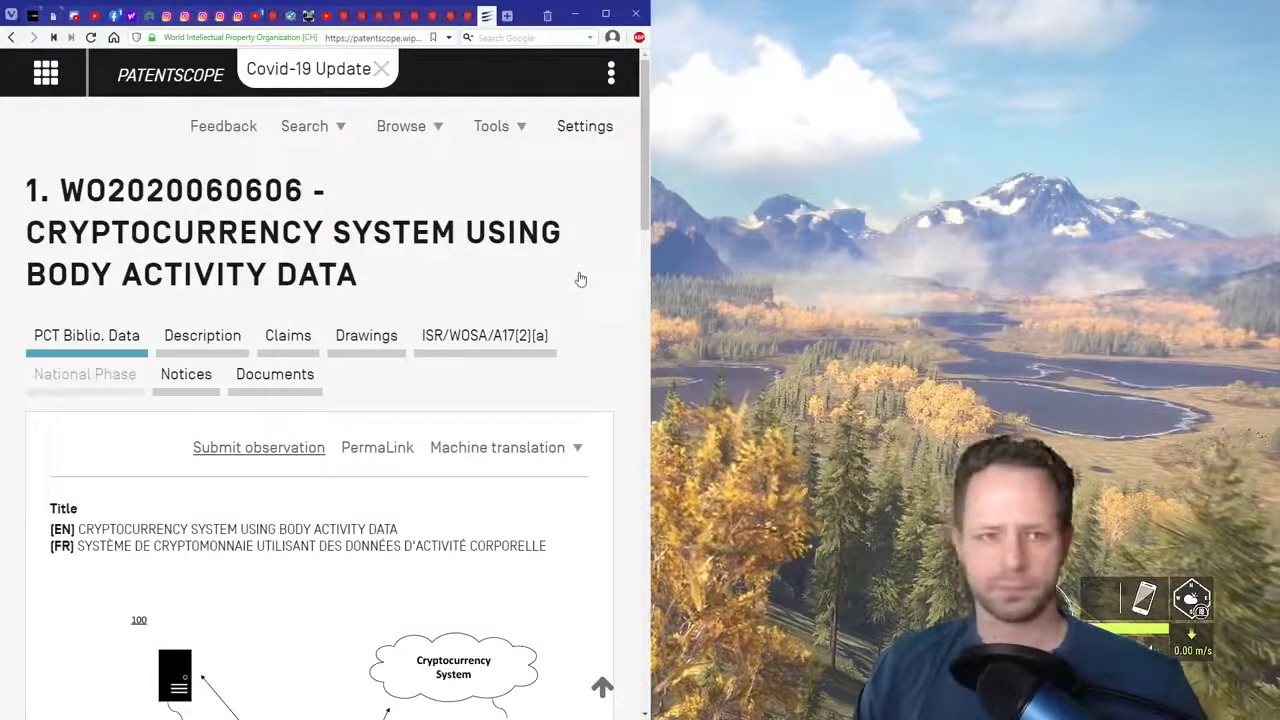
{"action": "mouse_move", "coordinate": [624, 280]}
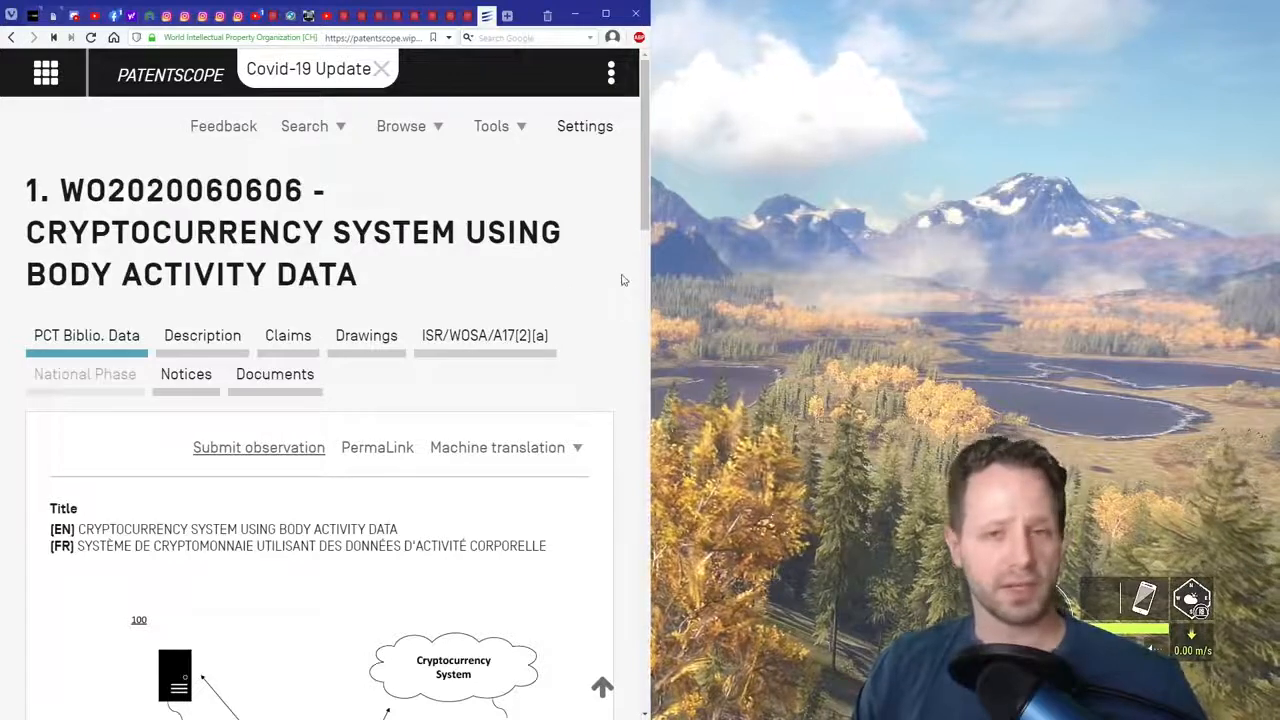
- Scroll down the Revelation 13:13 verse page while reading
{"action": "scroll", "scroll_direction": "down", "scroll_amount": 3}
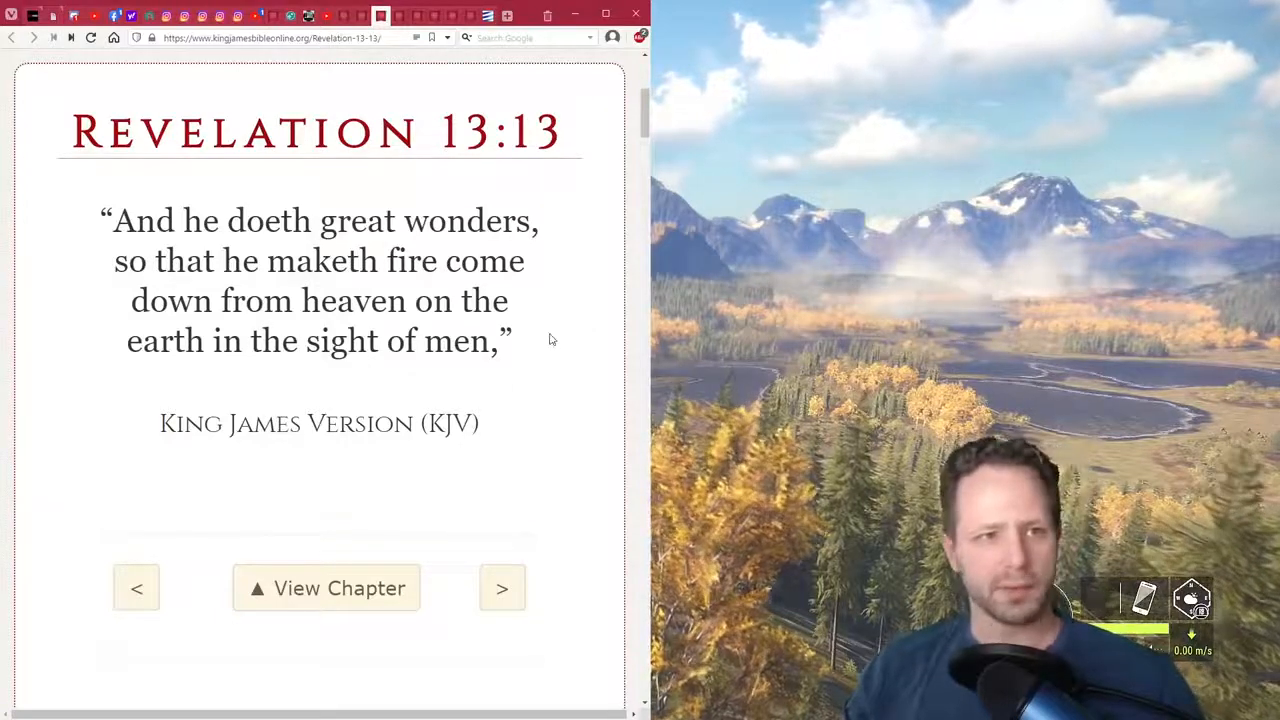
- Advance to Revelation 13:14 with the next-verse arrow and scroll back up to read it
{"action": "left_click", "coordinate": [500, 588]}
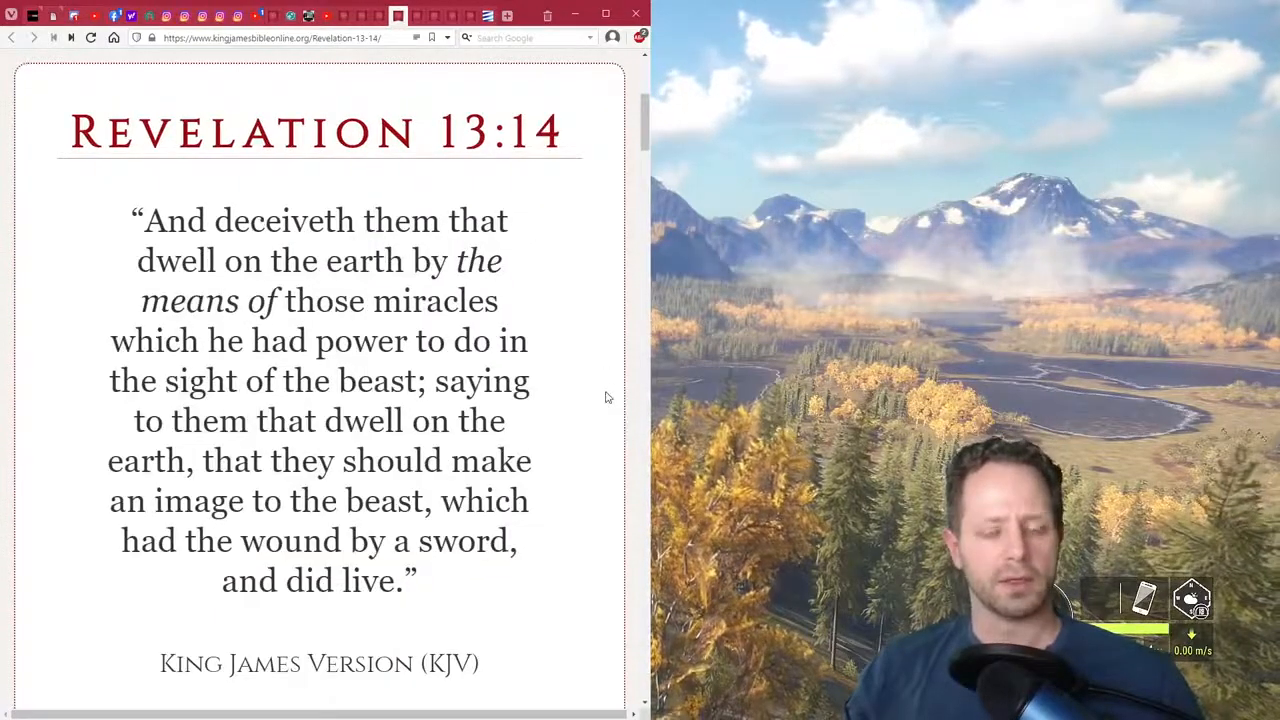
{"action": "scroll", "scroll_direction": "up", "scroll_amount": 3}
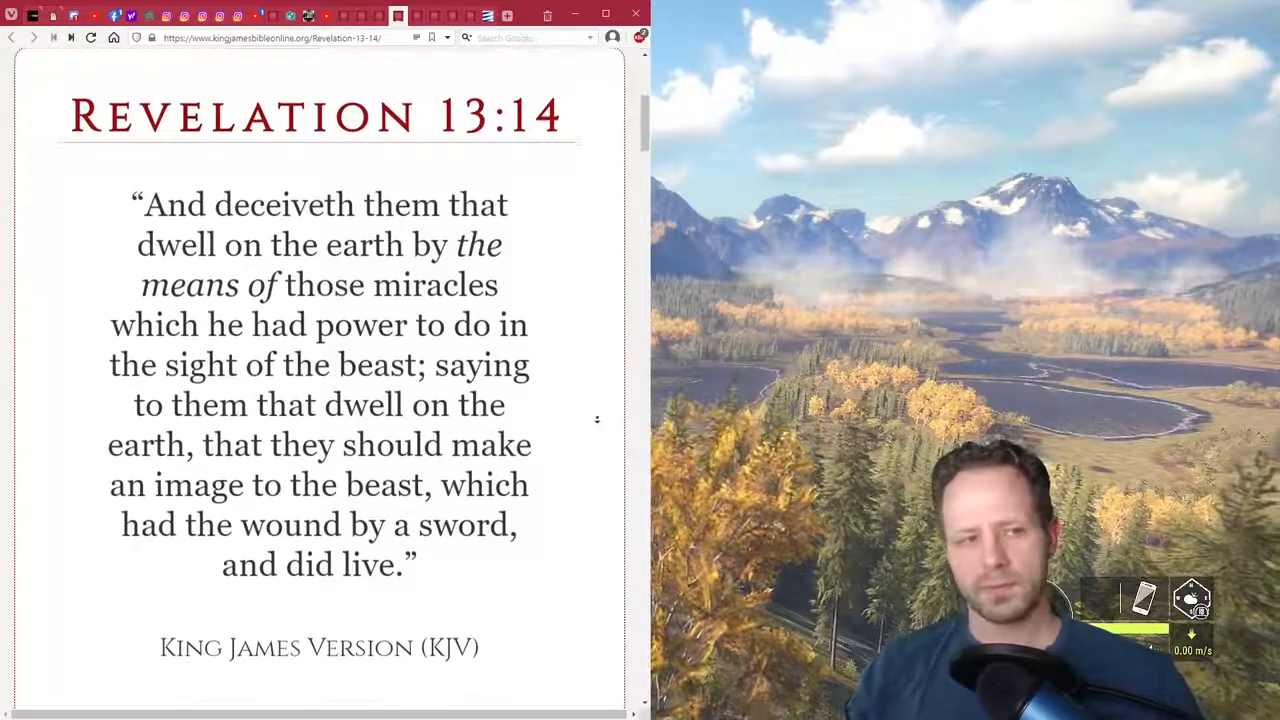
{"action": "scroll", "scroll_direction": "up", "scroll_amount": 3}
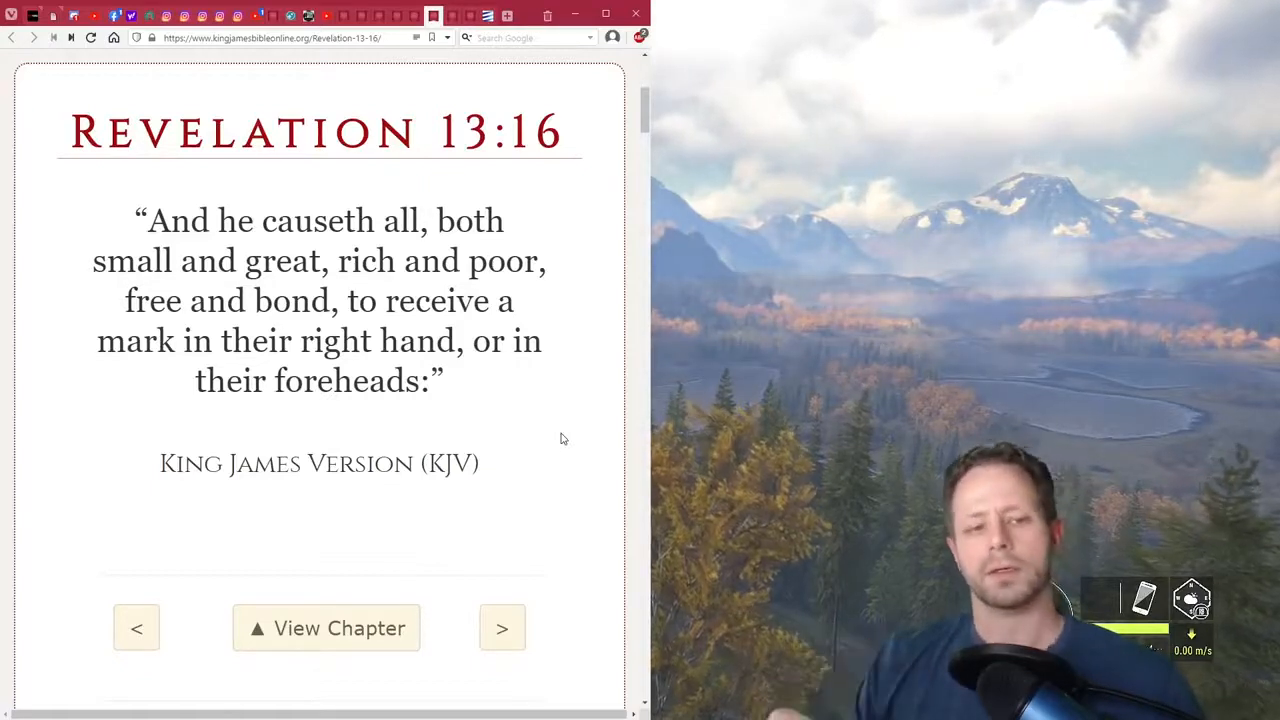
- Advance to Revelation 13:17, the verse on buying or selling only with the mark
{"action": "left_click", "coordinate": [502, 628]}
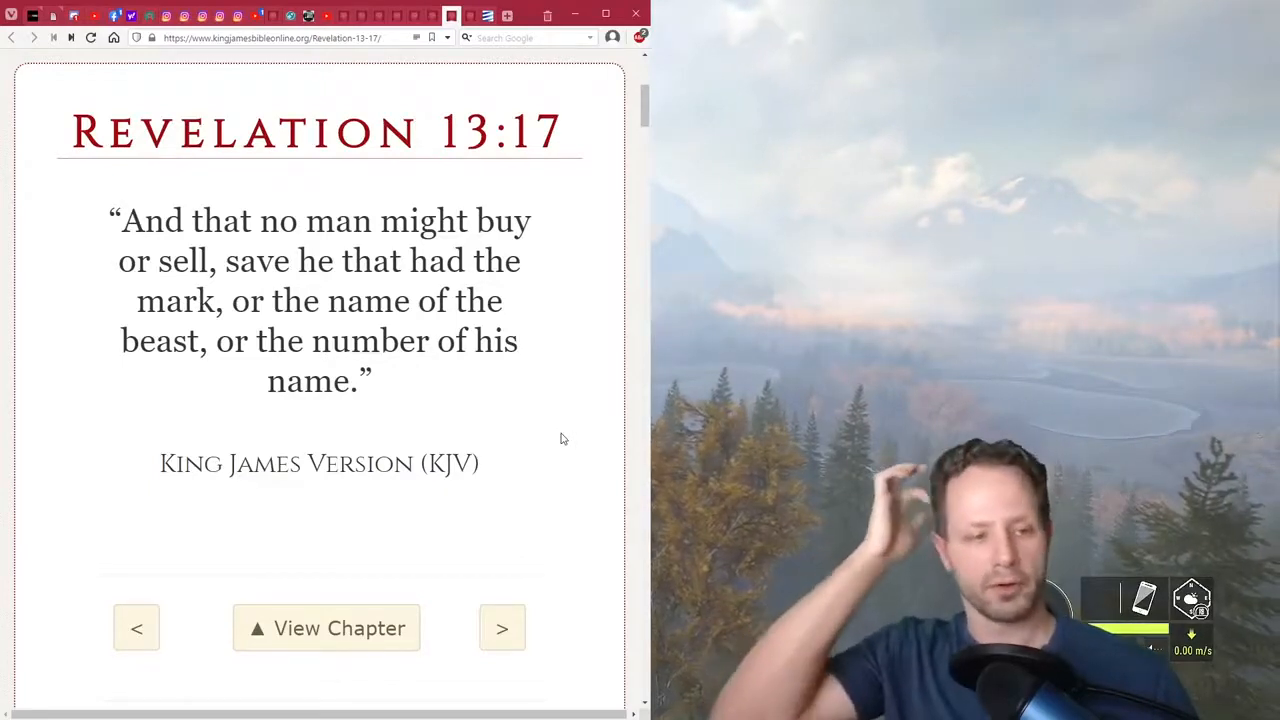
{"action": "left_click", "coordinate": [502, 628]}
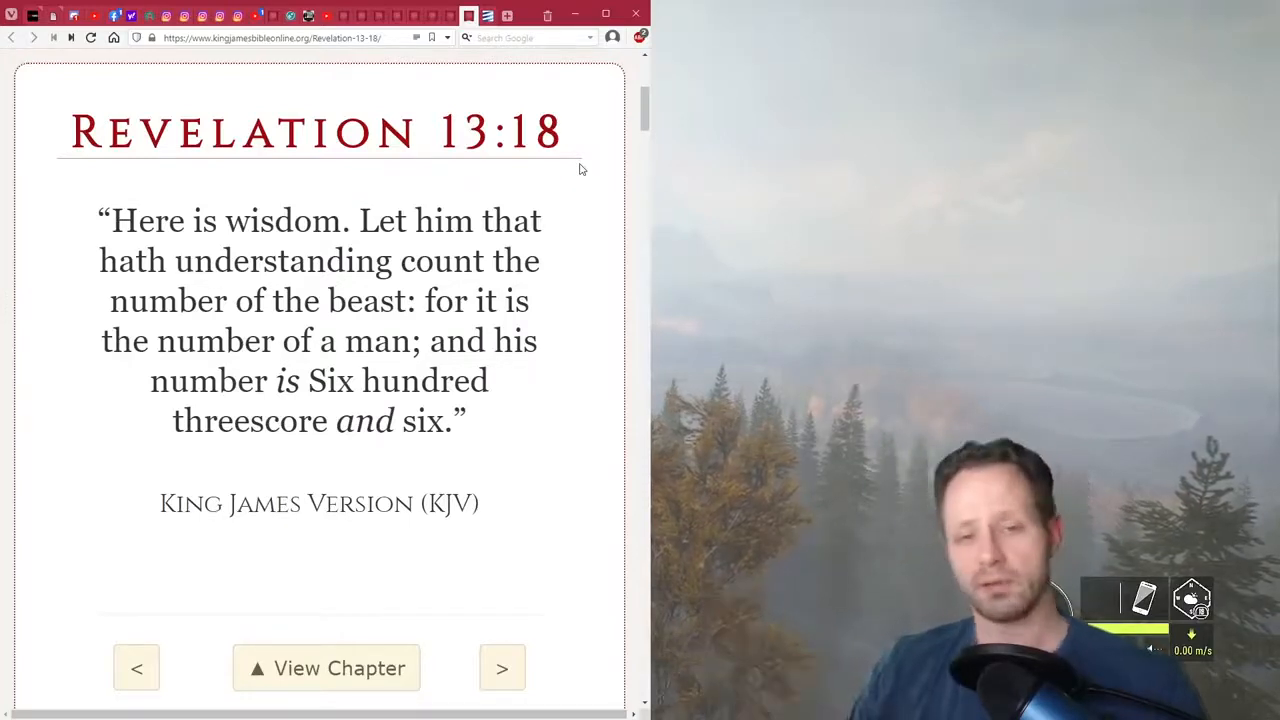
{"action": "mouse_move", "coordinate": [156, 156]}
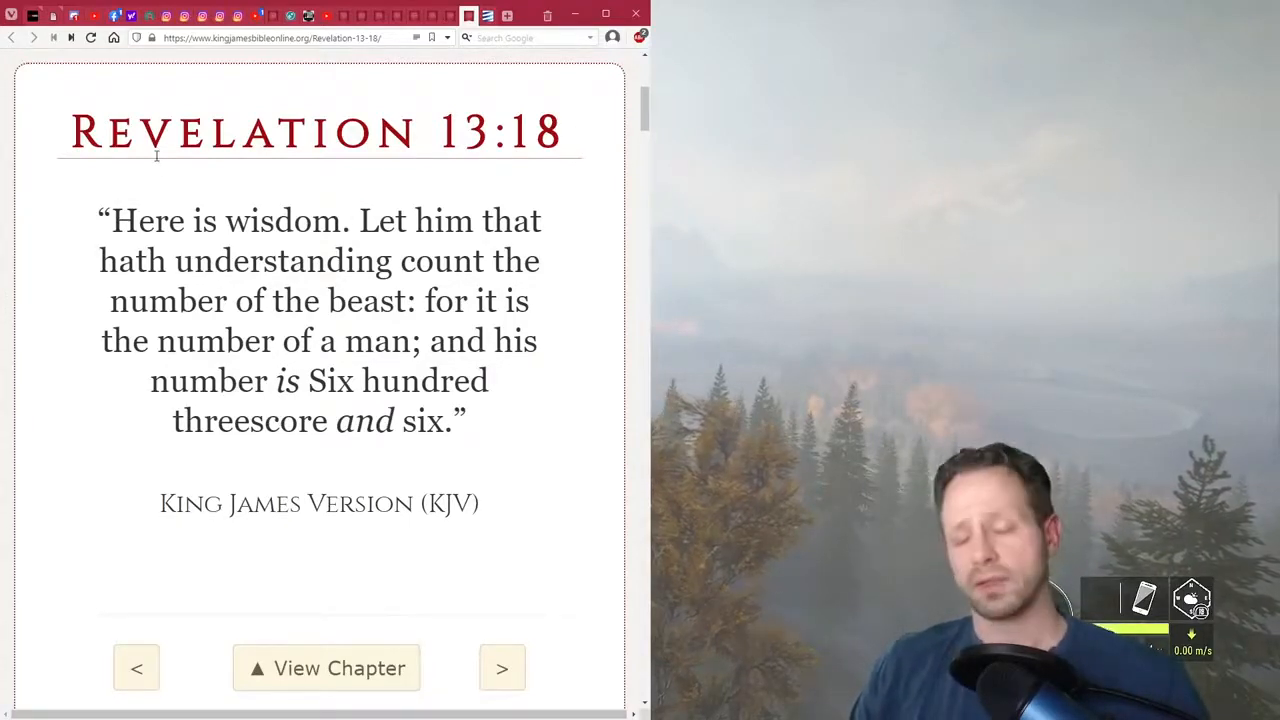